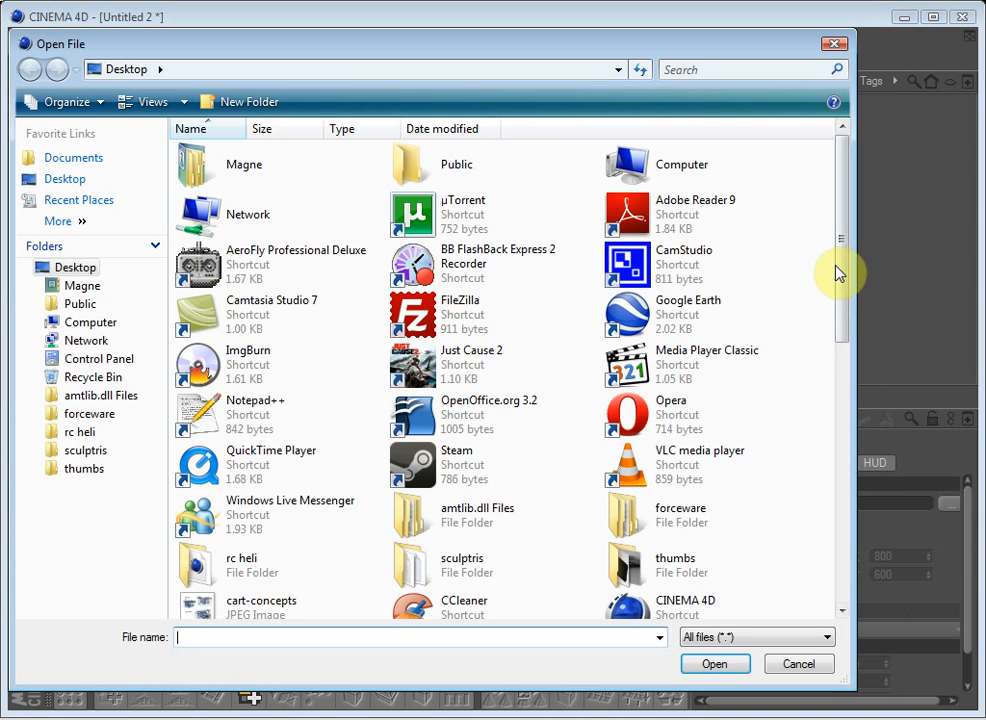
- Load the screwdriver JPEG as the top view's background image and zoom in on the handle
scroll("down", 3)
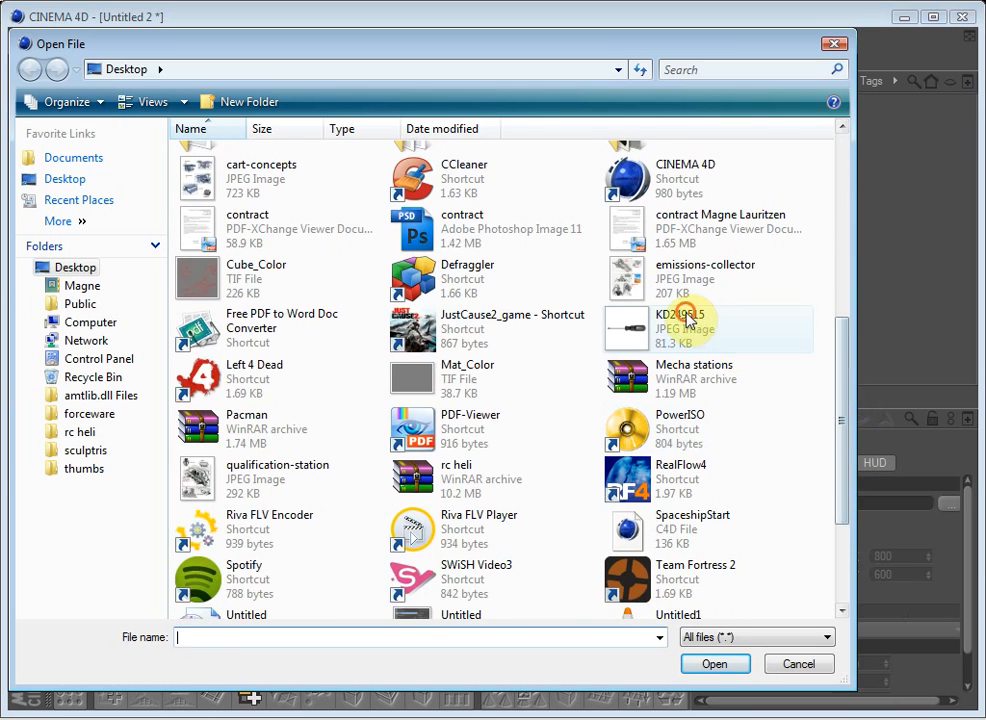
left_click(714, 663)
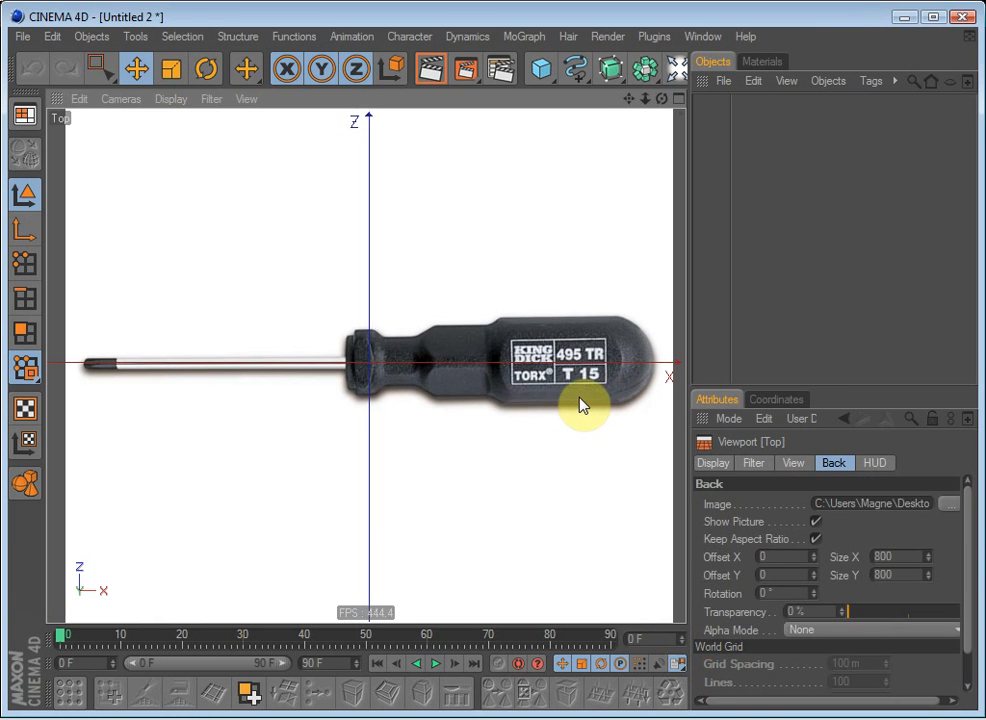
left_click_drag(585, 405, 518, 375)
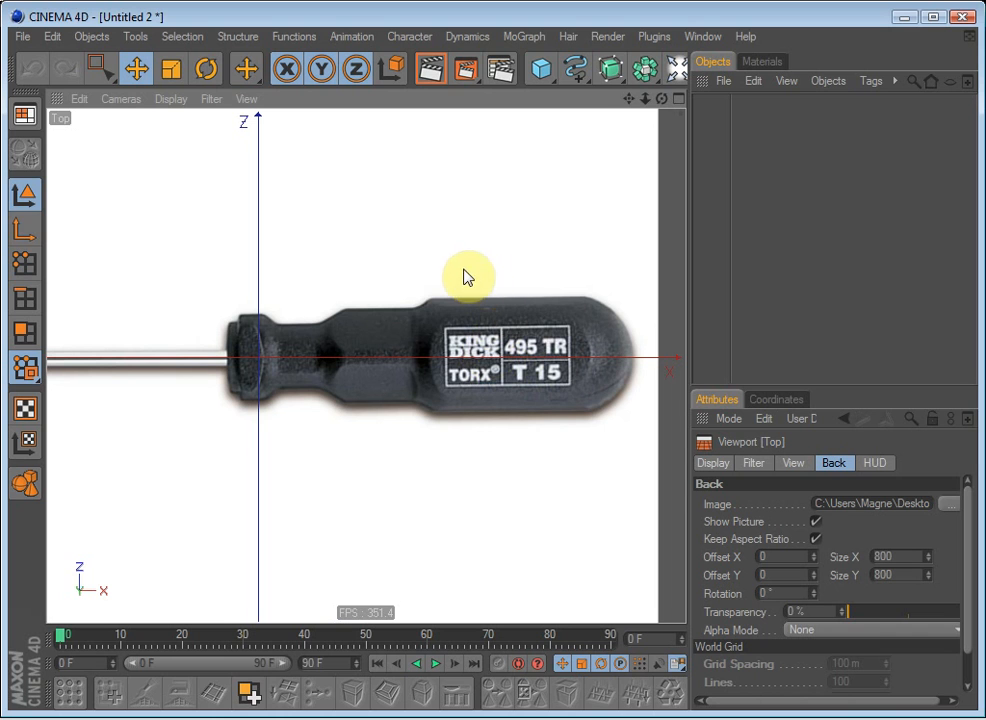
- Add a cylinder, rotate it 90° to lie along X, and fit it over the handle end
left_click(541, 68)
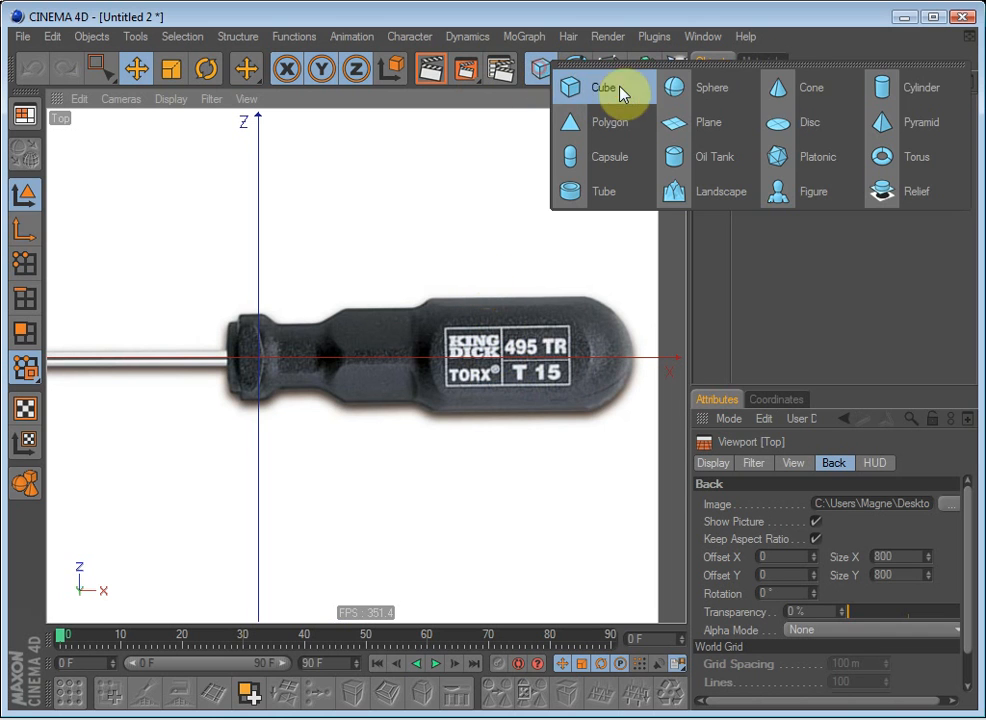
left_click(883, 87)
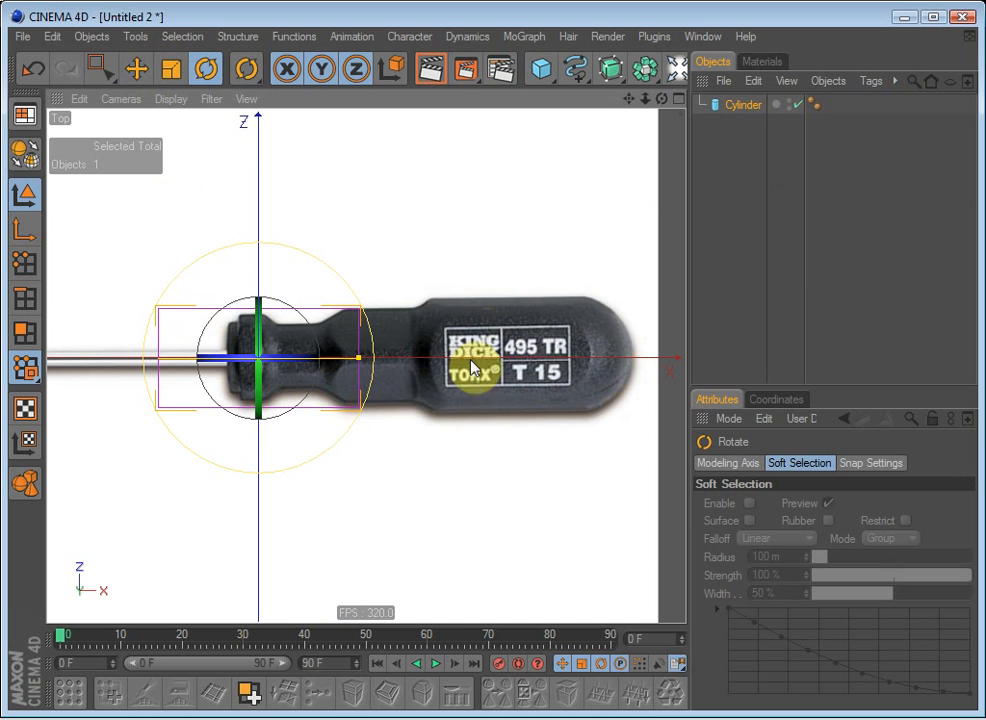
left_click_drag(255, 355, 260, 370)
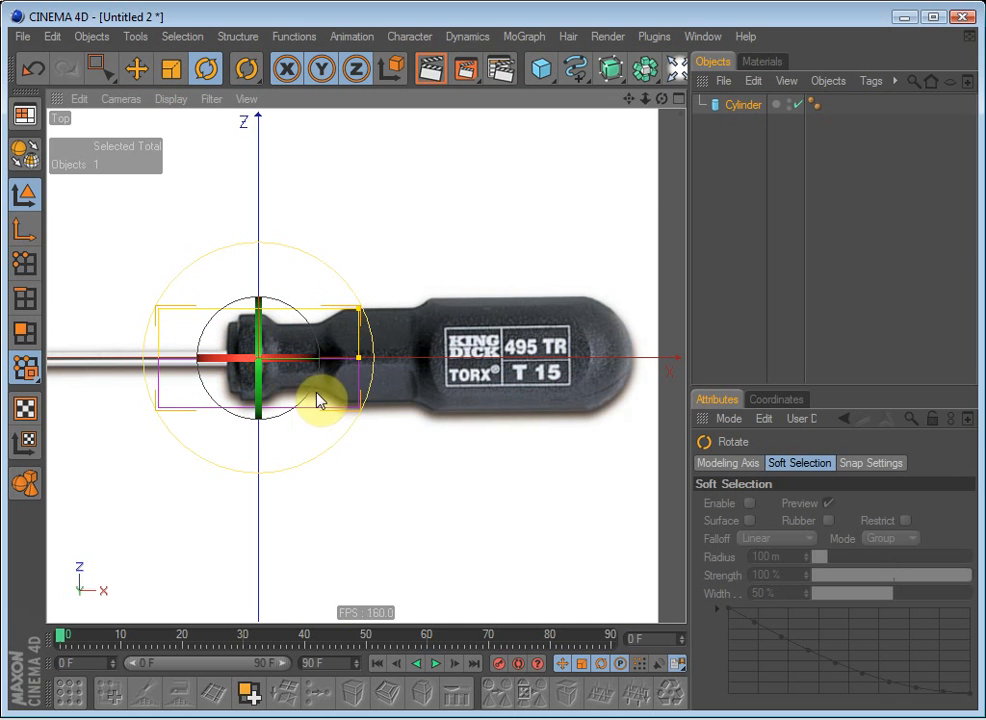
left_click(138, 68)
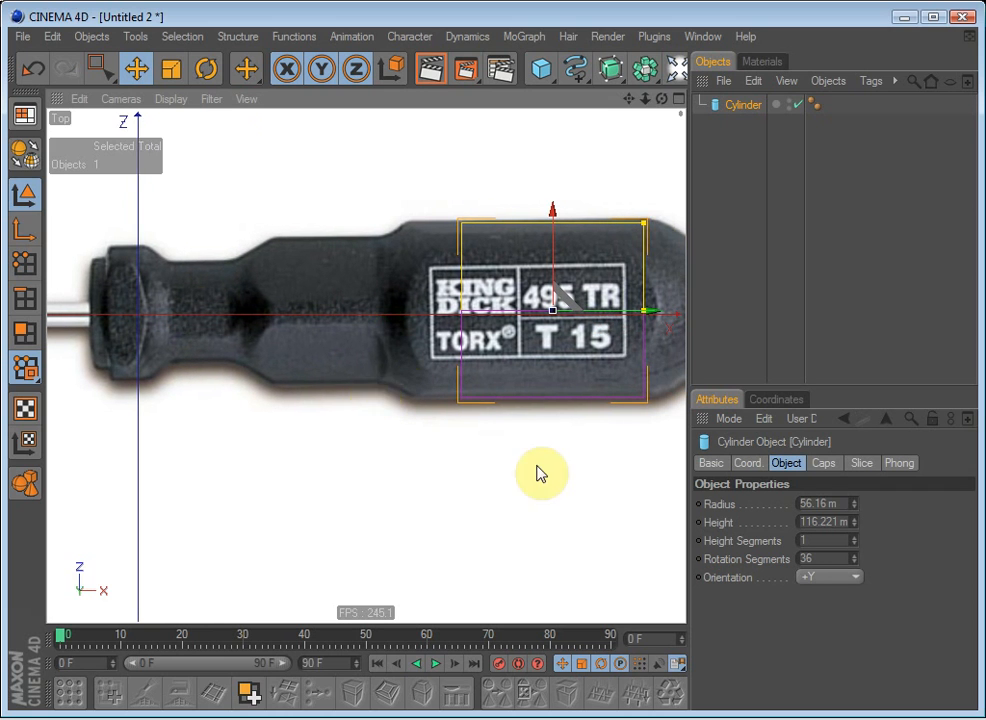
- In Perspective view, set the cylinder's Rotation Segments to 8
left_click(825, 559)
type("7")
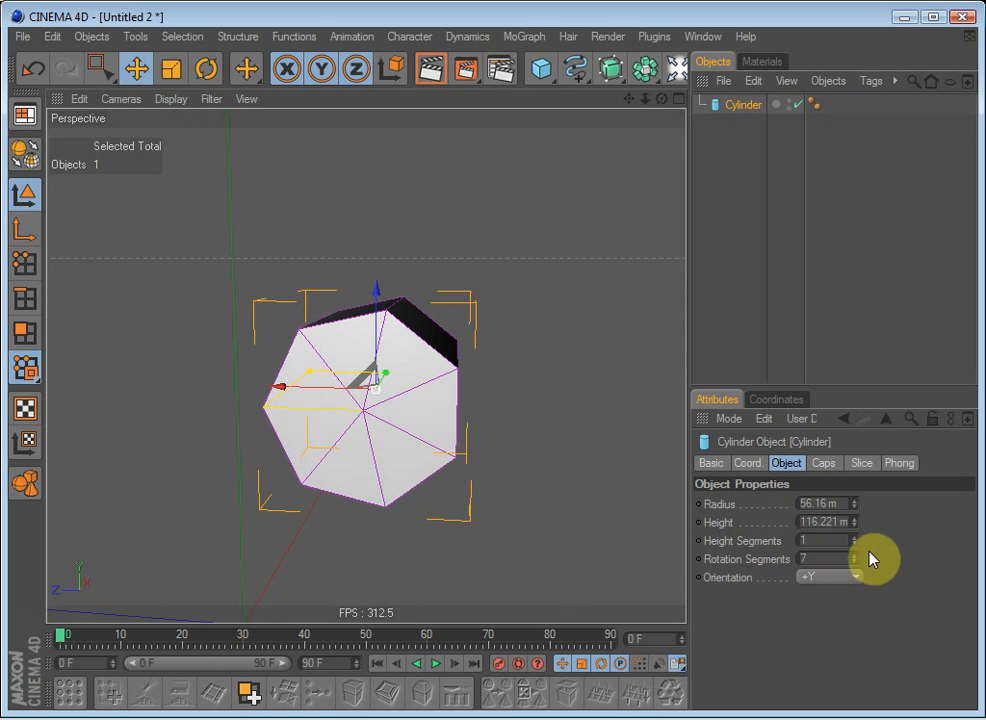
left_click(854, 559)
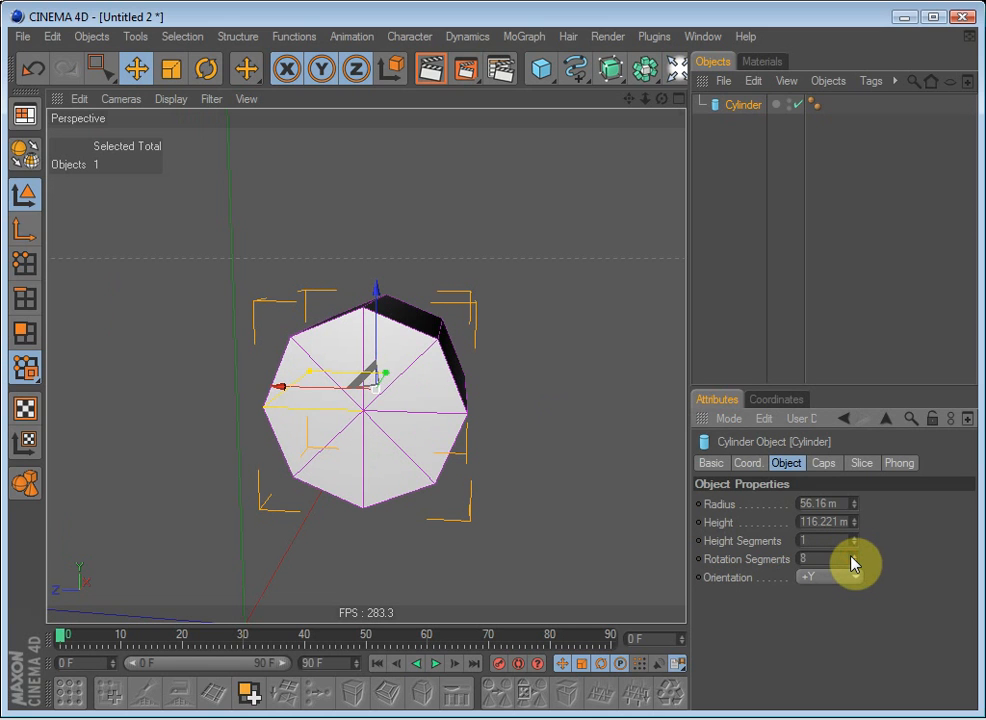
left_click(852, 555)
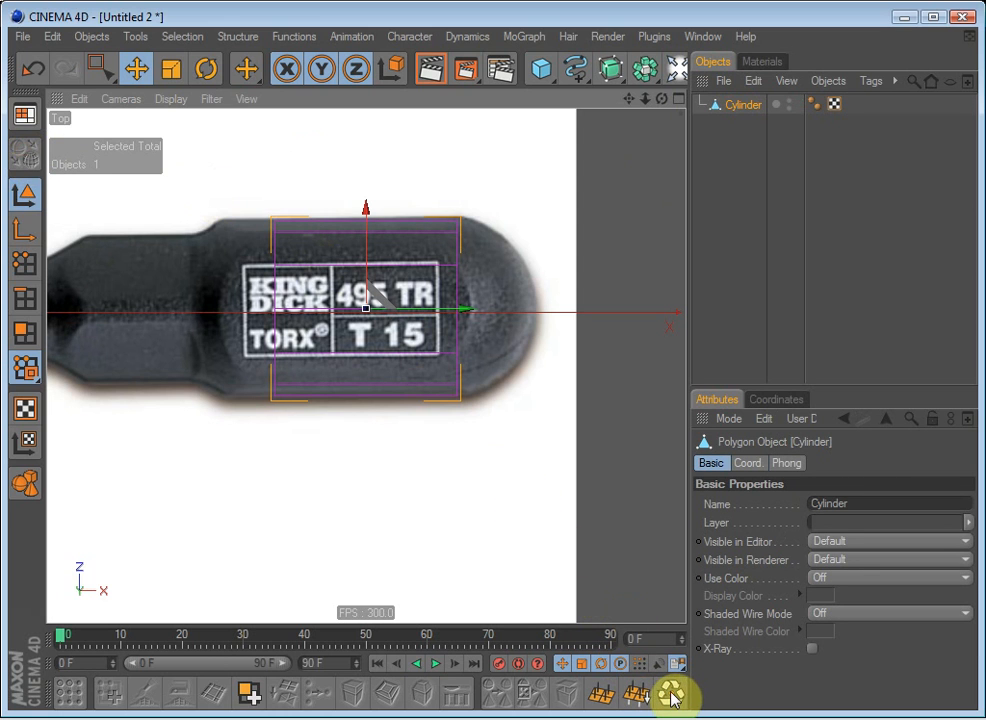
- Make the cylinder editable and browse the Structure and Functions menus
left_click(672, 699)
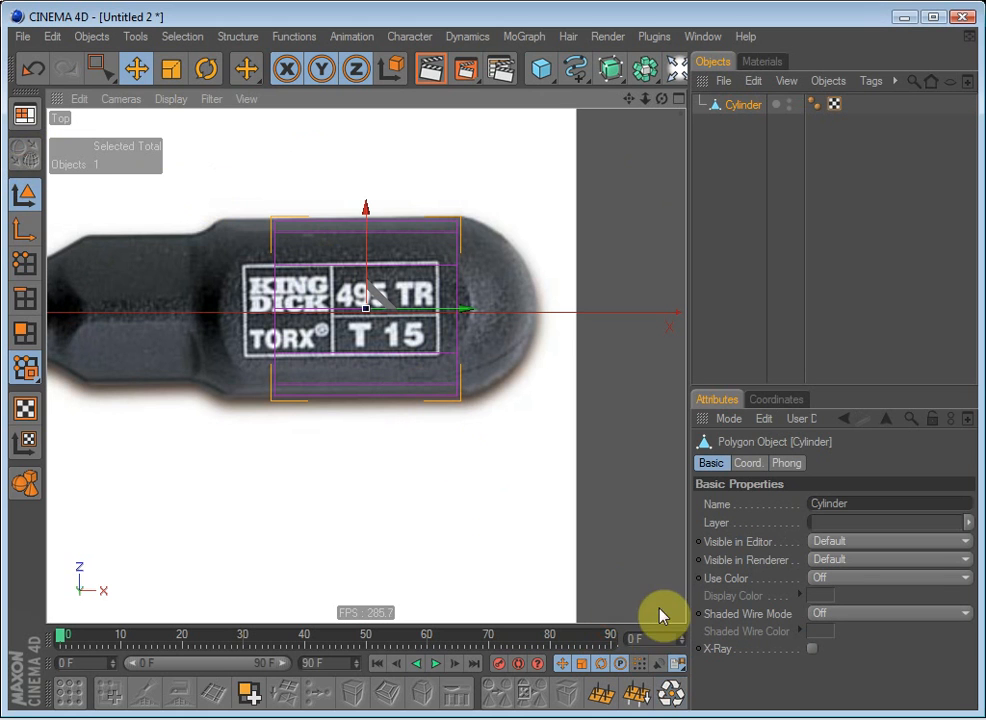
mouse_move(205, 48)
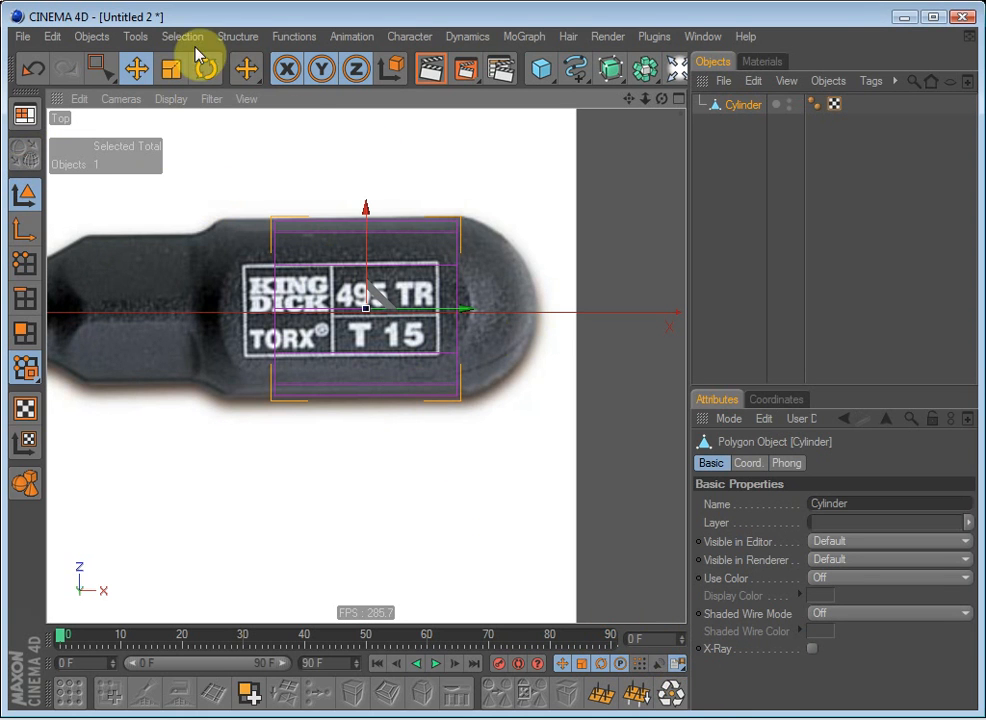
left_click(239, 36)
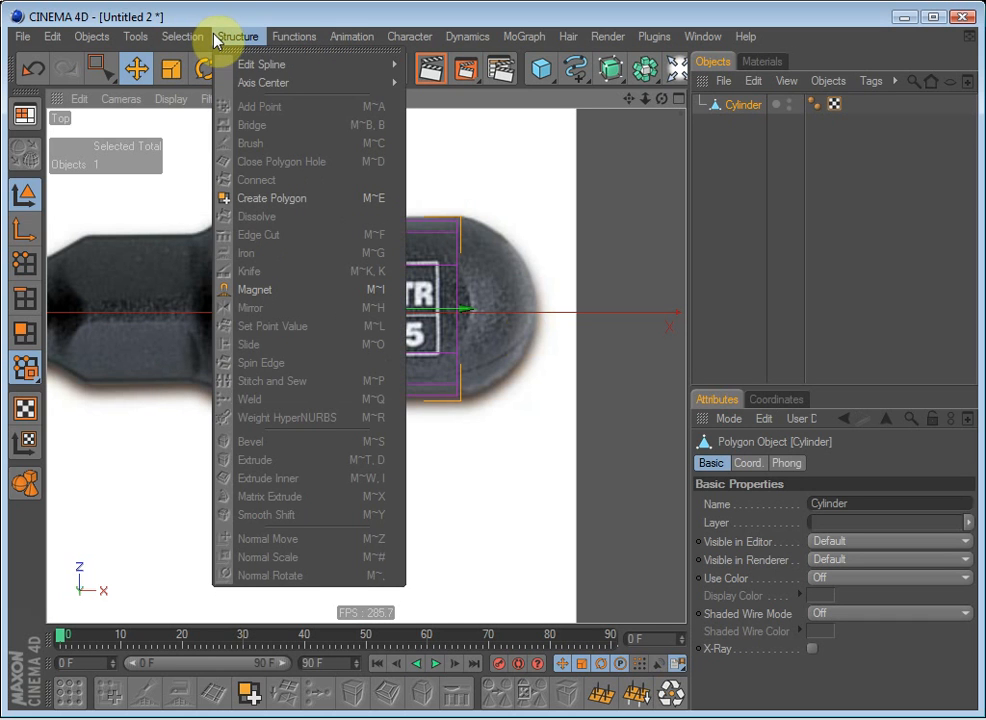
left_click(290, 37)
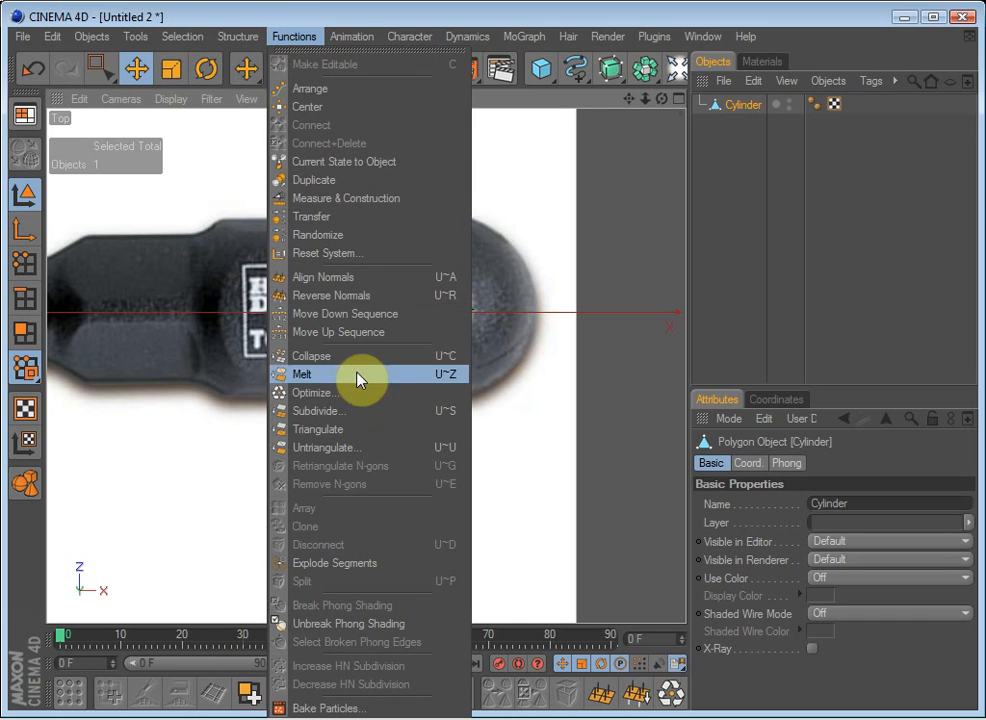
left_click(358, 374)
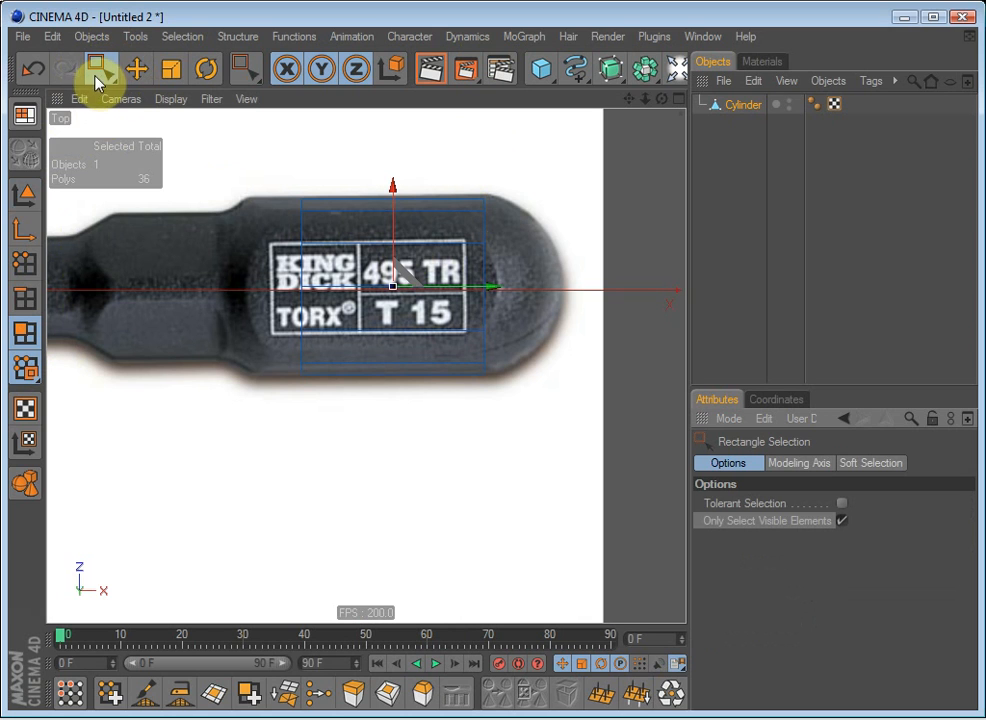
- Switch to Rectangle Selection to pick the cylinder's end faces for extruding
left_click(842, 521)
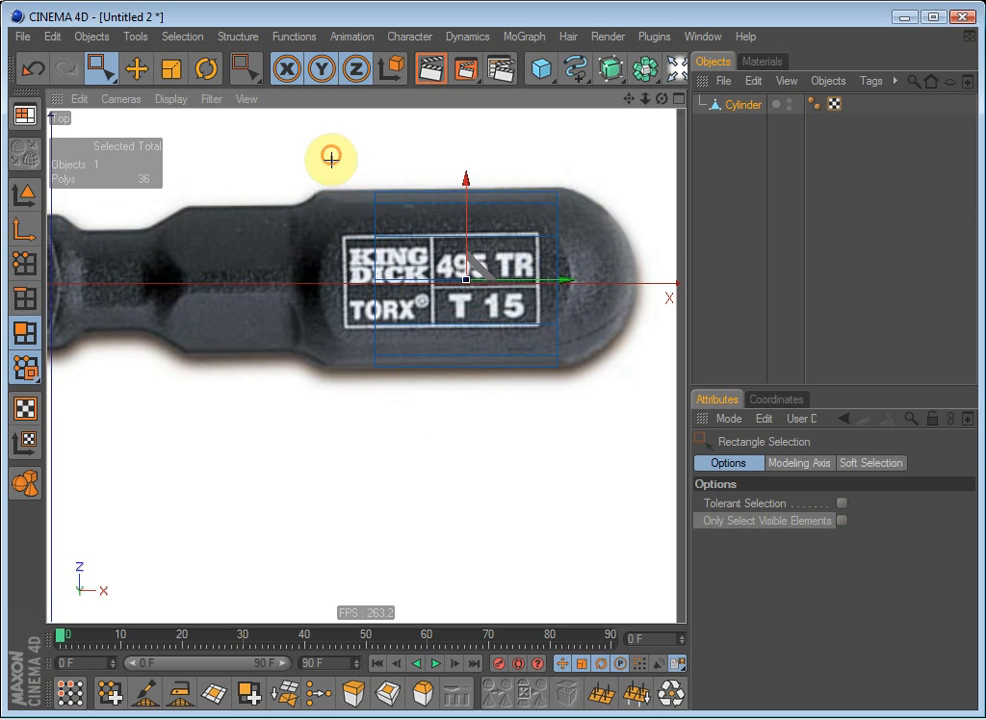
left_click(143, 70)
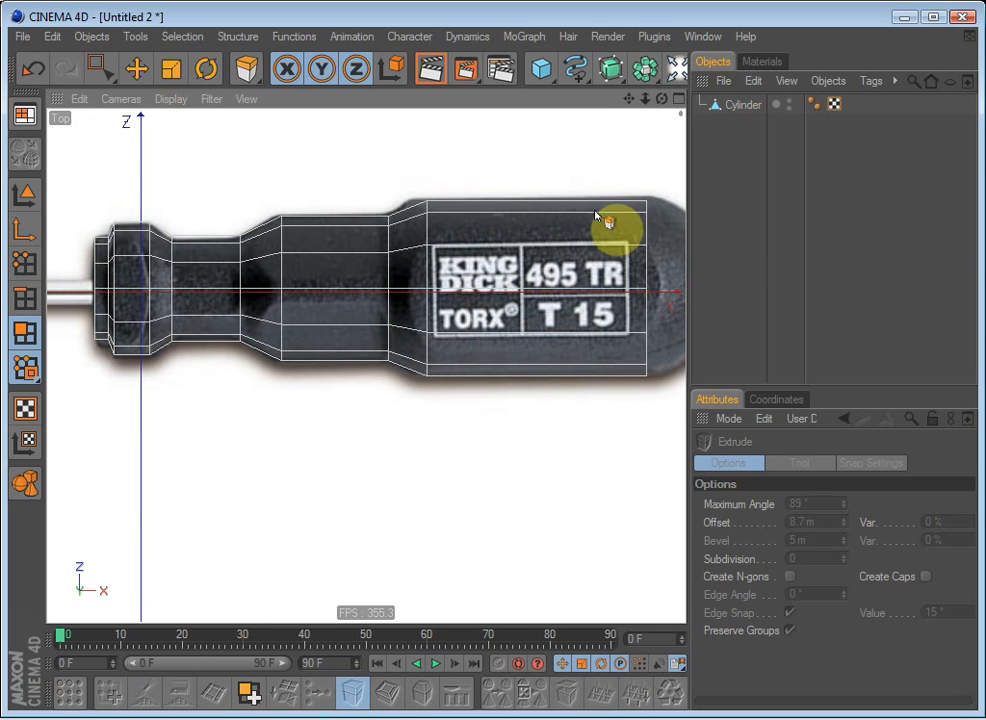
mouse_move(350, 263)
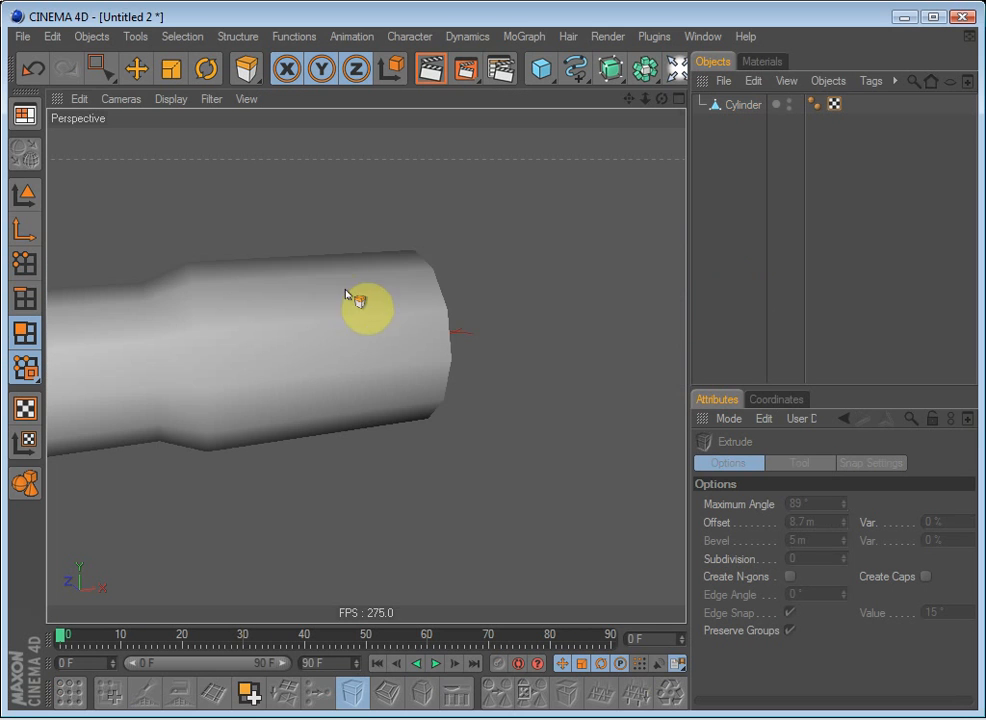
- Orbit around the extruded handle and pick a tool for scaling the middle ring
left_click_drag(350, 300, 337, 330)
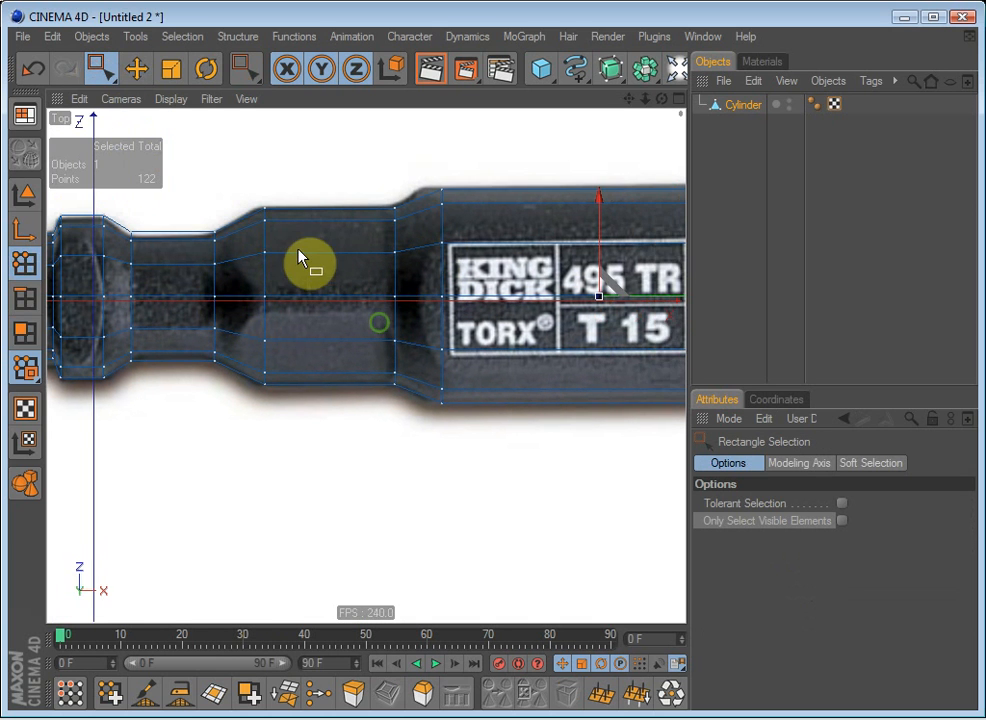
left_click(172, 78)
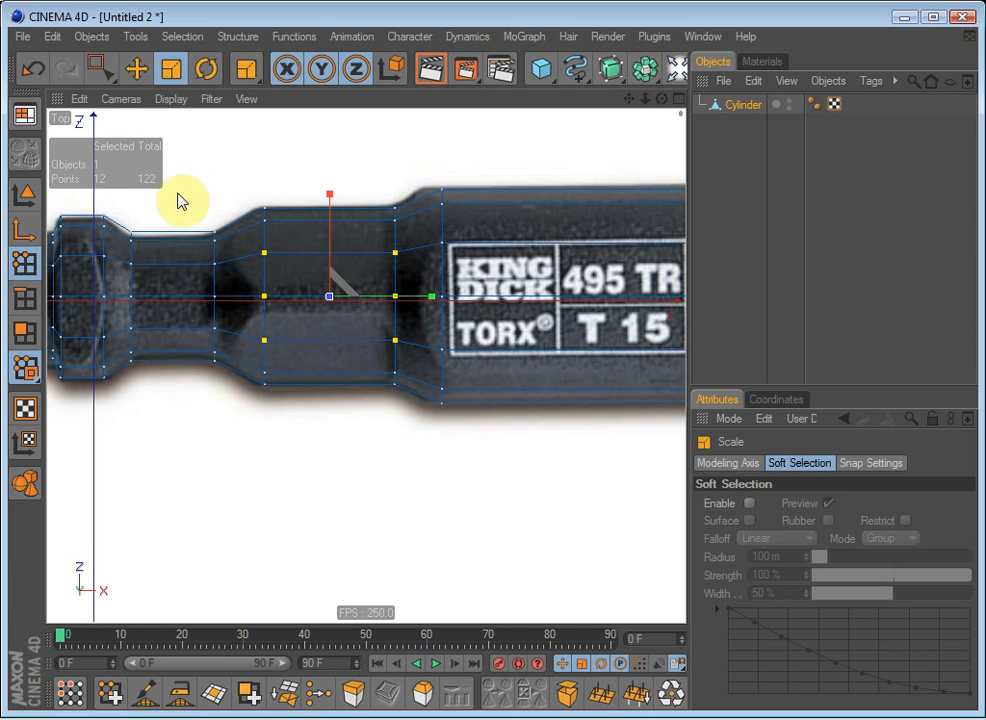
mouse_move(318, 330)
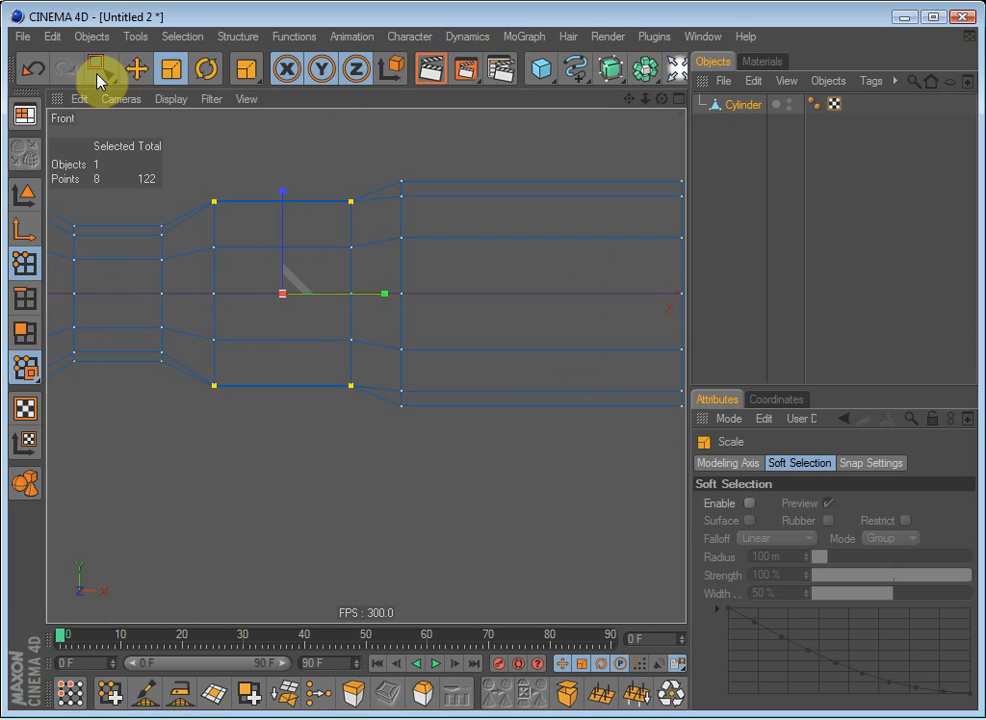
- Box-select the neck points and scale them down toward the tip
left_click(96, 69)
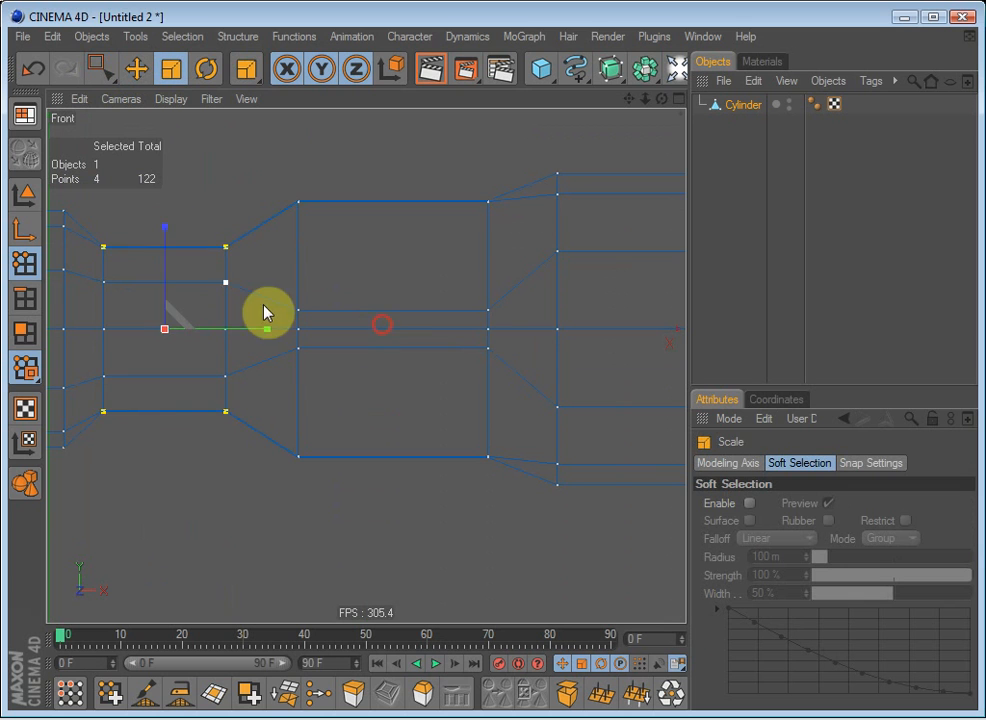
left_click_drag(270, 310, 470, 287)
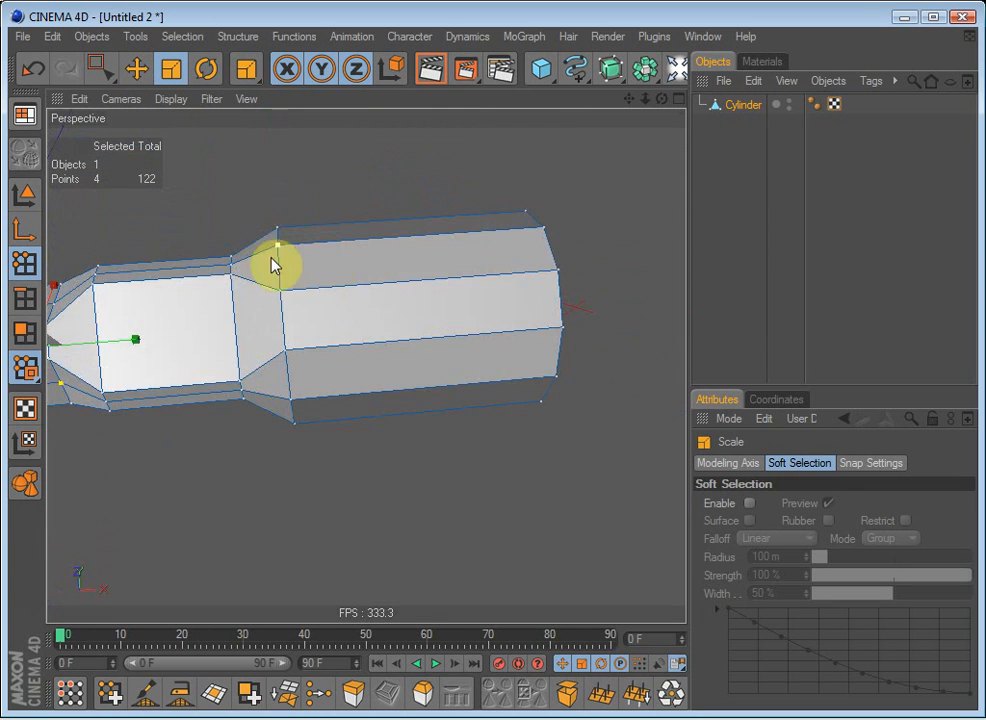
- Box-select the 25 grip-end points and move them to the reference label edge
left_click_drag(275, 265, 430, 385)
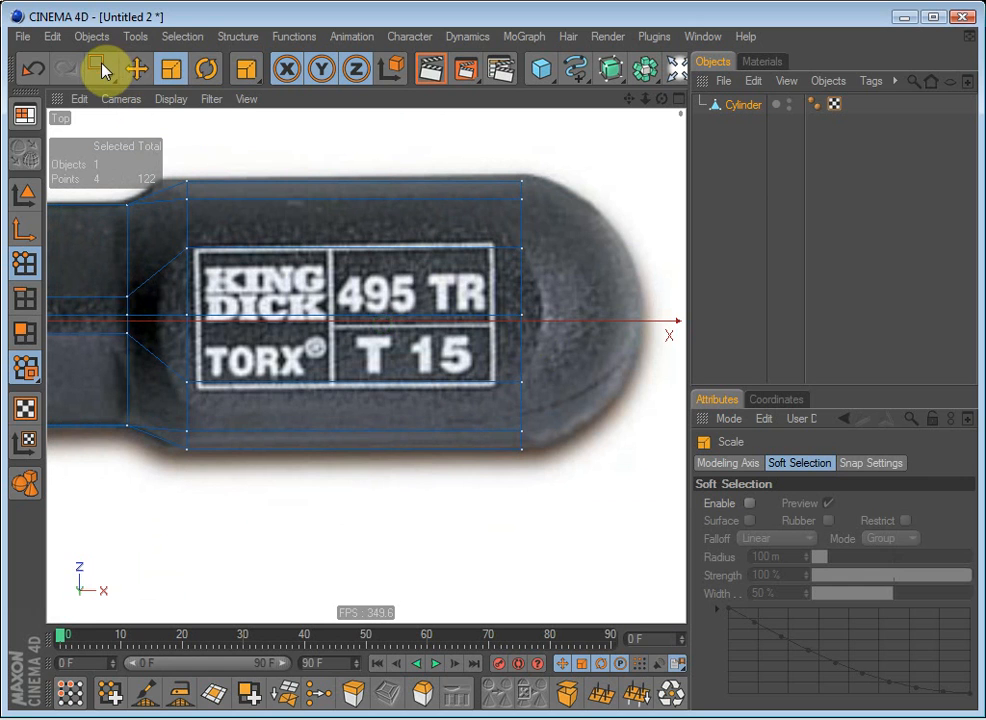
left_click(98, 72)
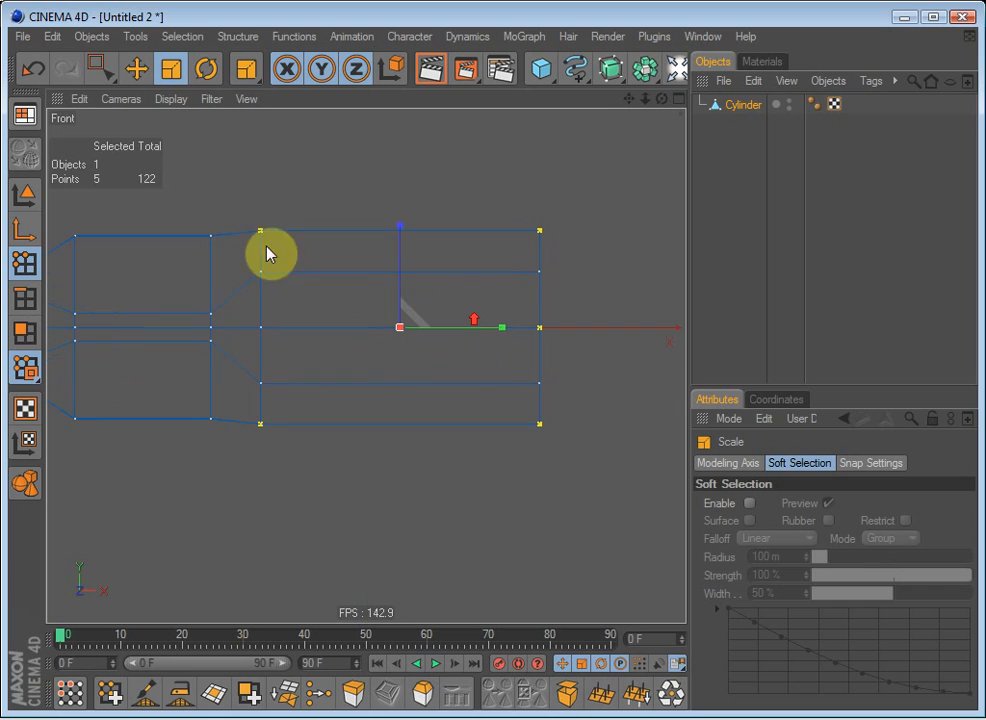
left_click(99, 72)
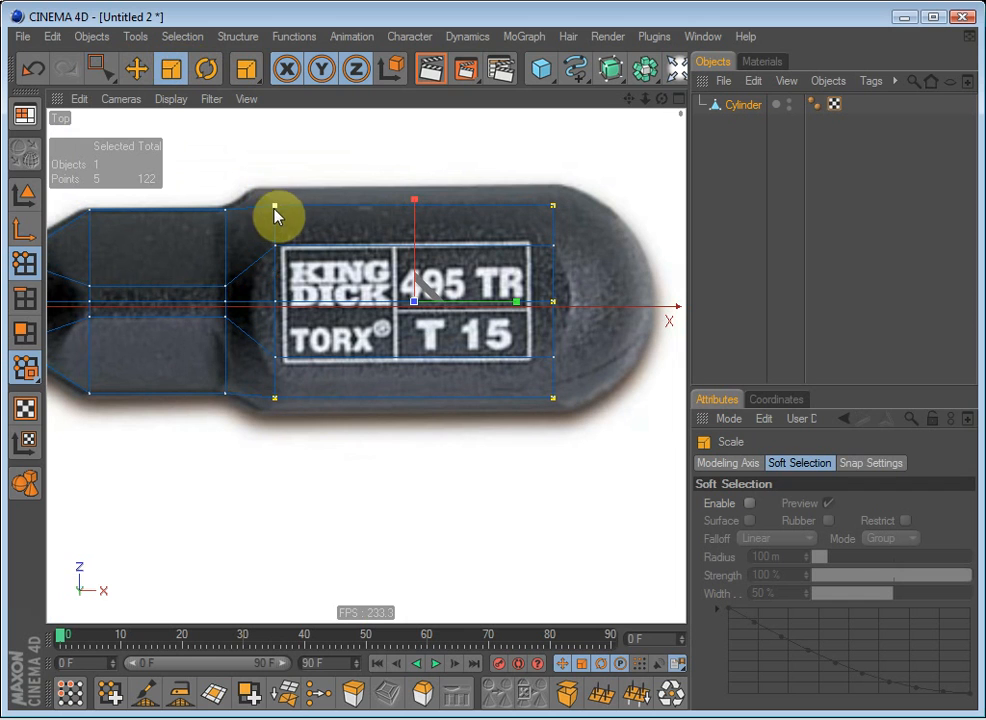
left_click(100, 72)
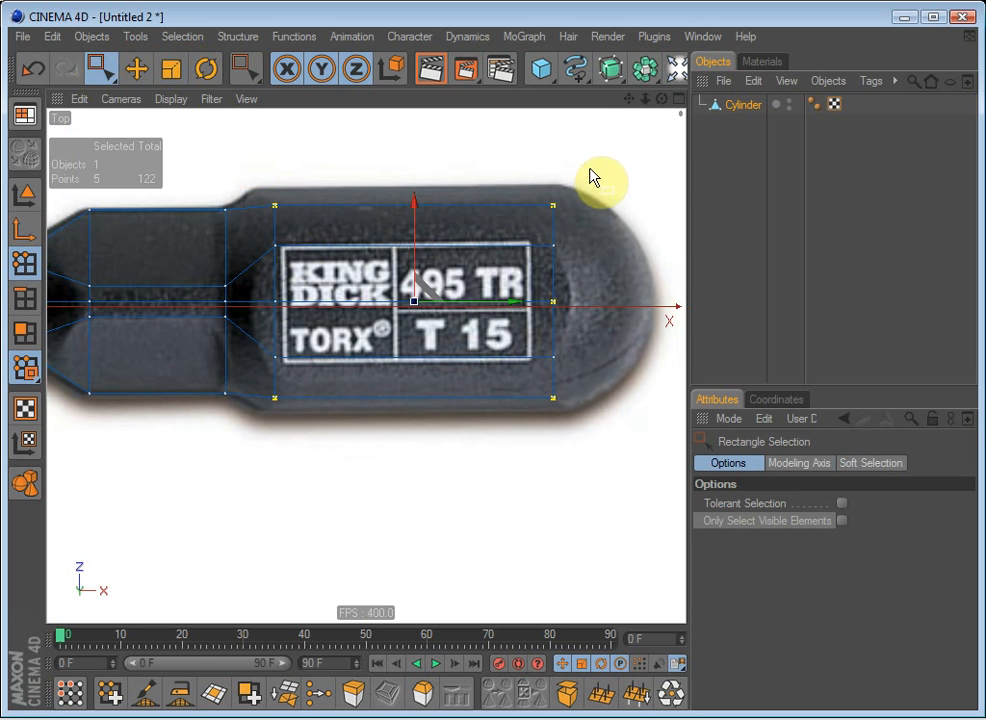
left_click(143, 72)
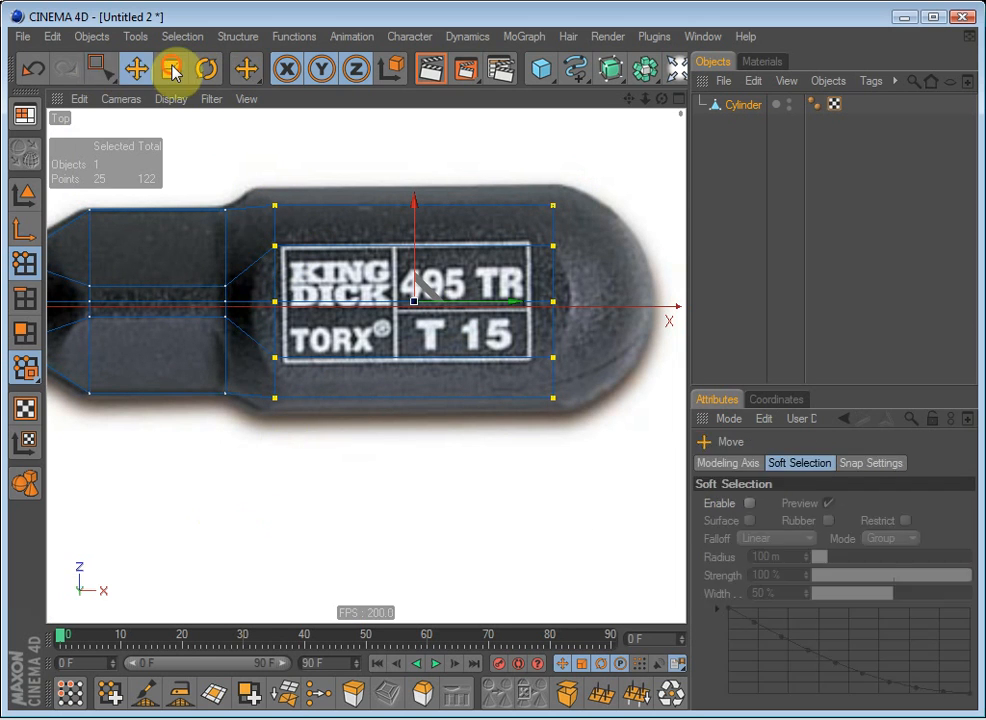
- Scale and reposition the 24 tip-end ring points to form the collar
left_click(200, 68)
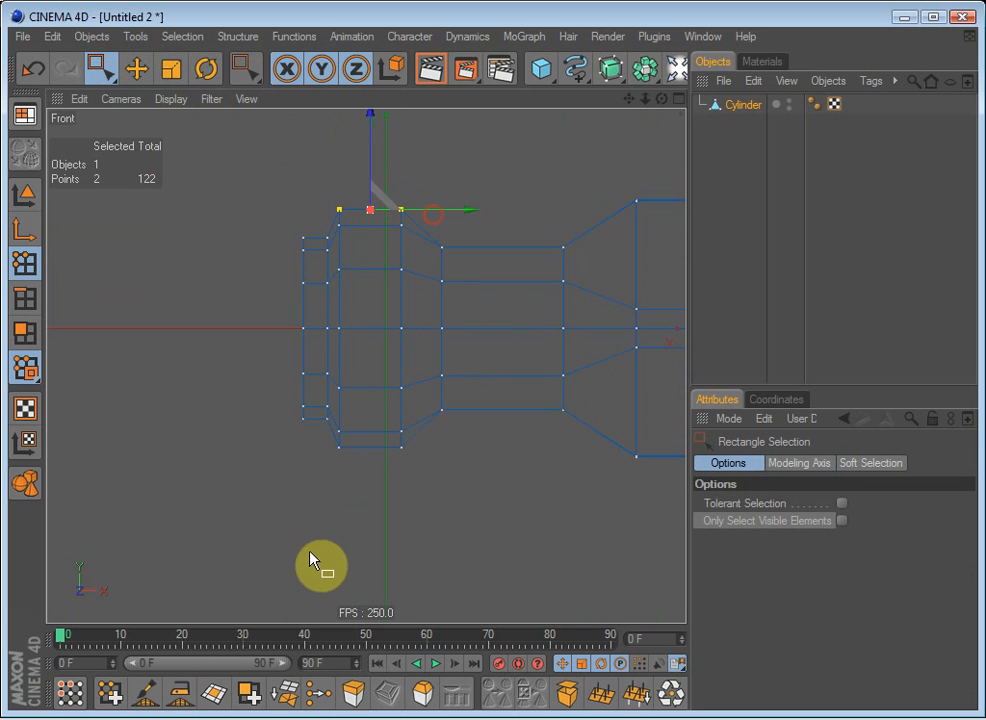
left_click(176, 75)
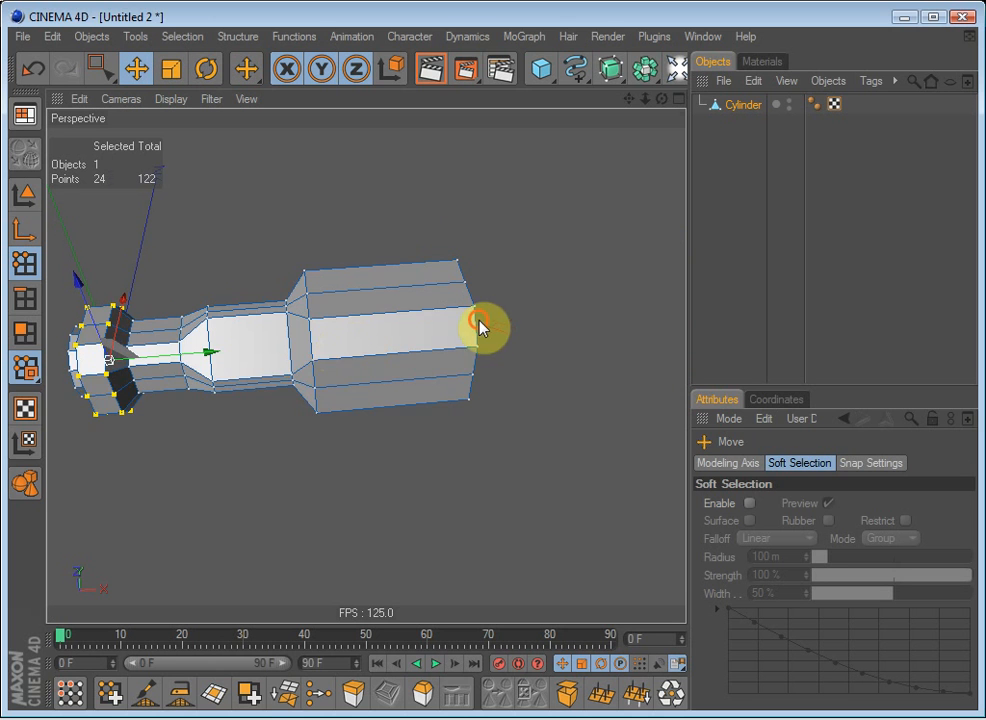
- Orbit the handle and set the Knife tool's Mode to Loop
left_click_drag(480, 330, 440, 305)
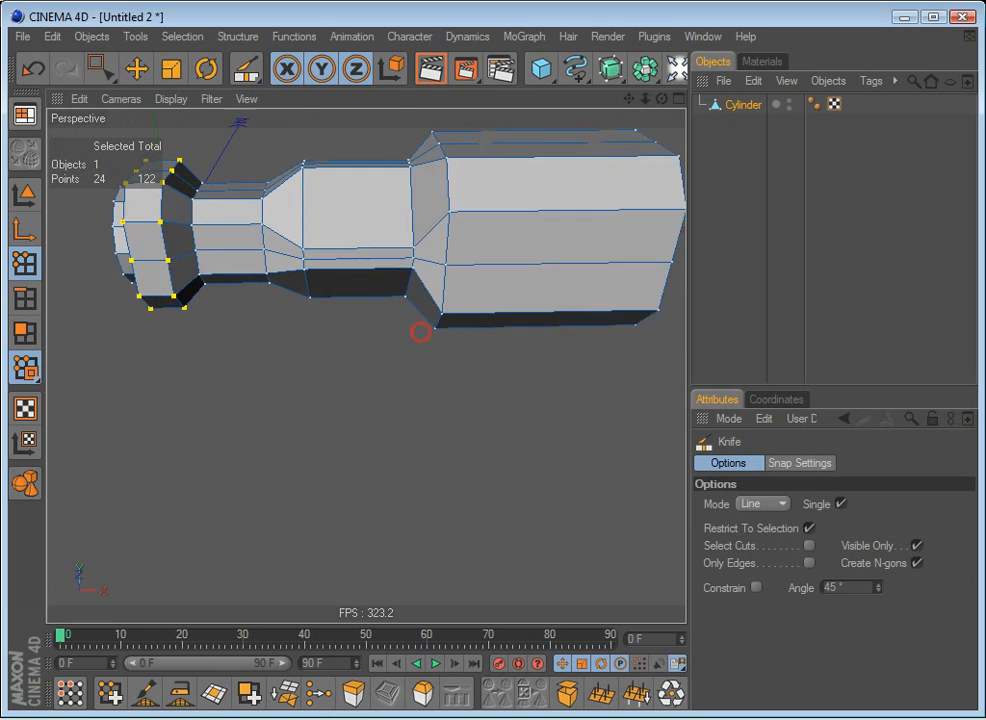
left_click(762, 504)
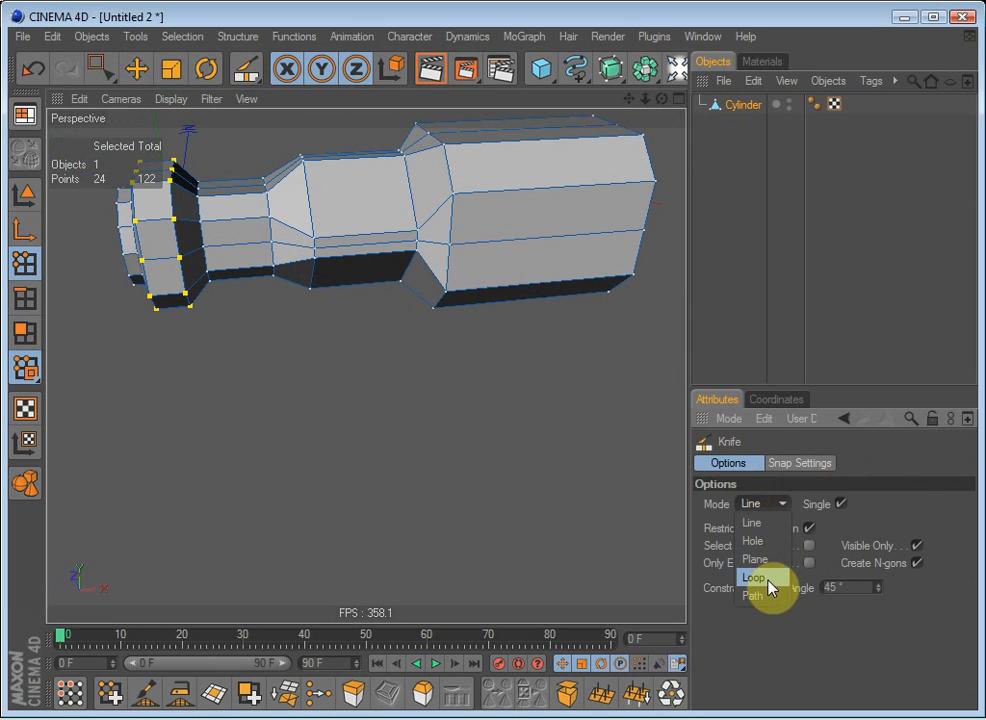
left_click(753, 576)
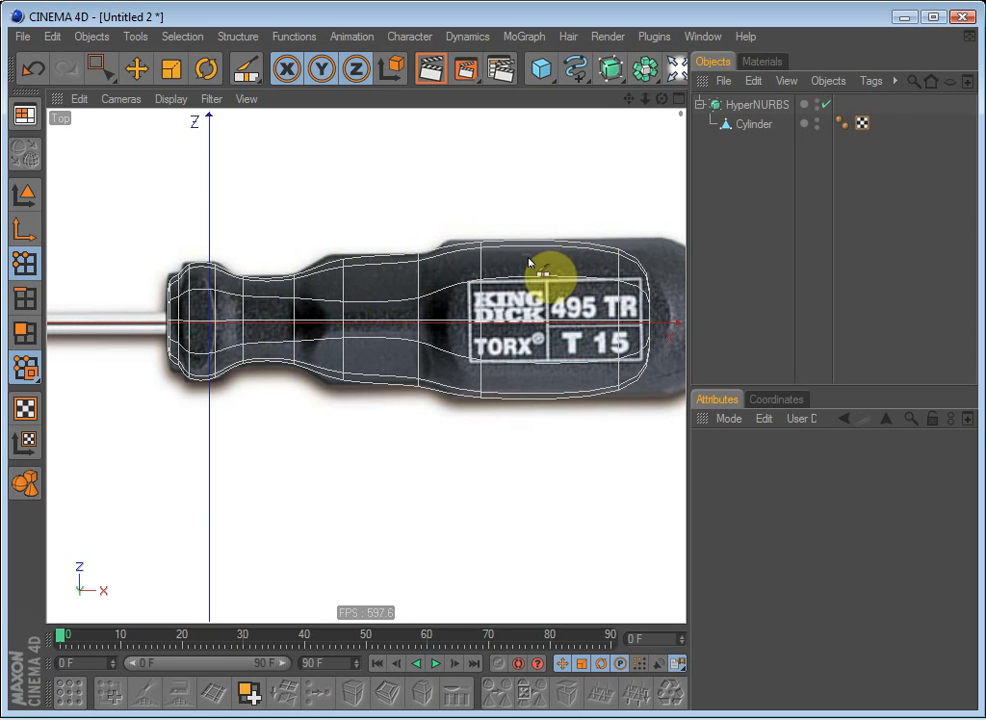
- With HyperNURBS off, knife a loop cut around the Cylinder's collar section
left_click(840, 128)
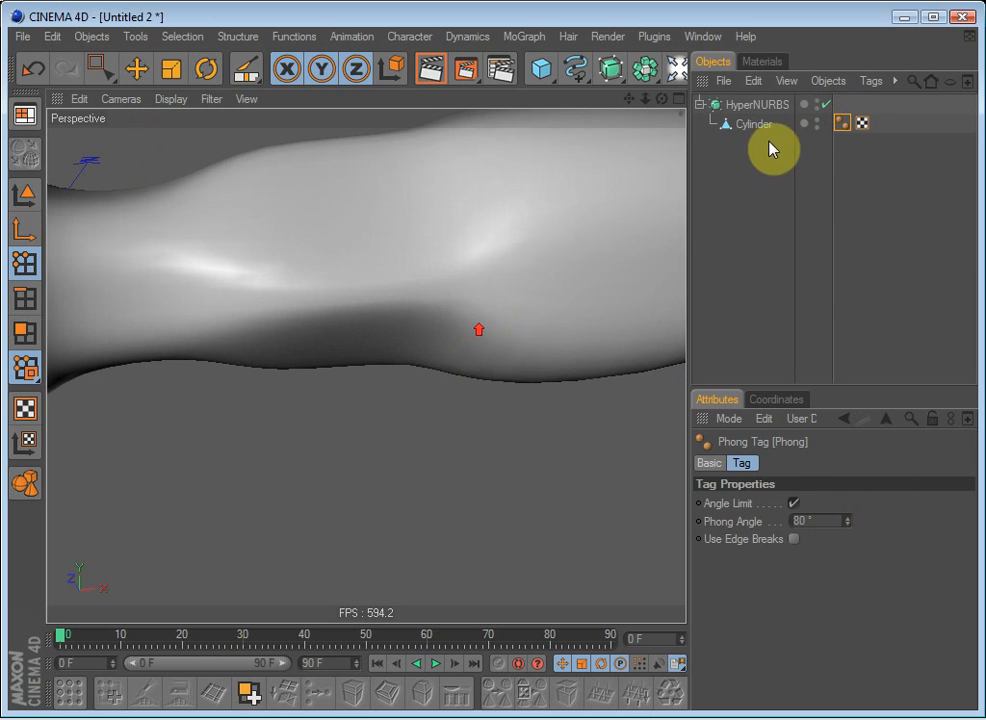
left_click(749, 124)
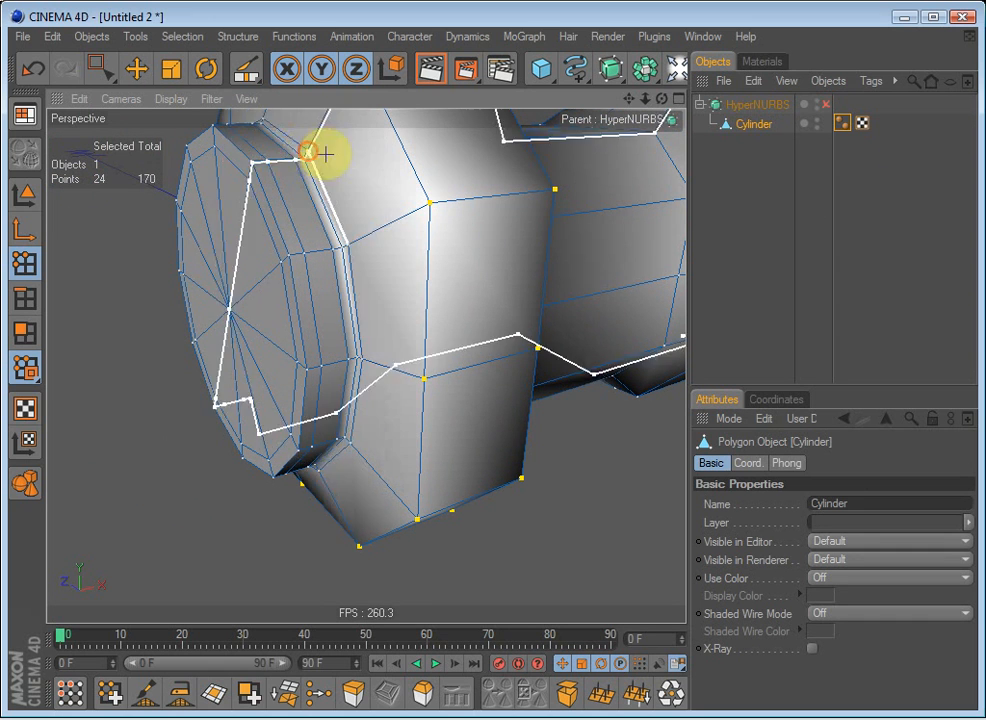
left_click_drag(330, 150, 270, 215)
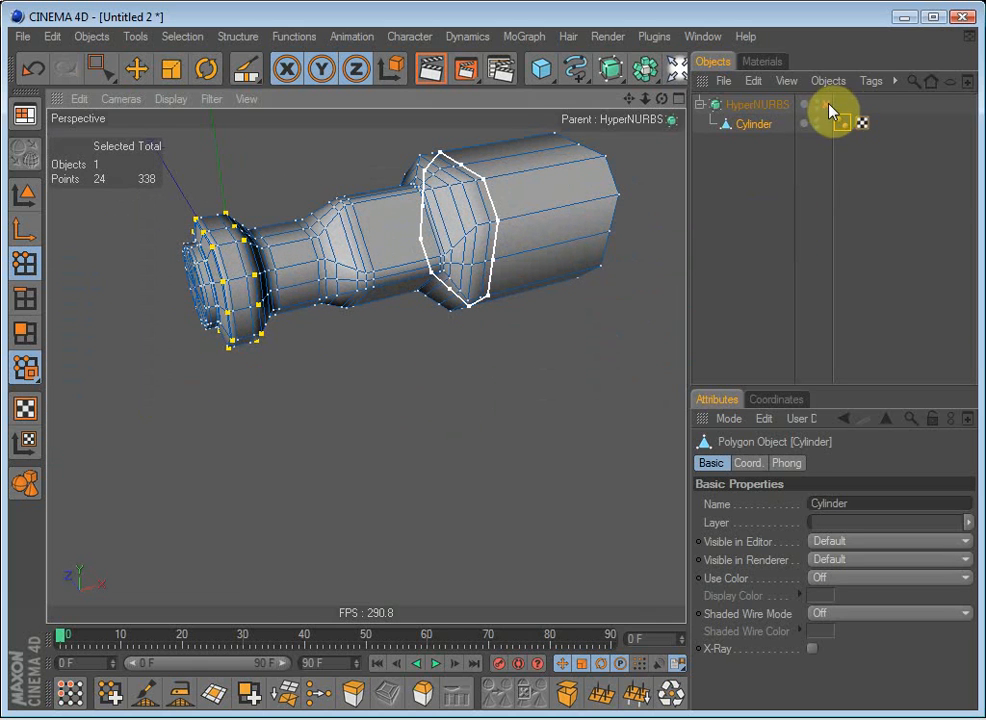
- Re-enable HyperNURBS smoothing, then deselect and reselect the Cylinder
left_click(812, 104)
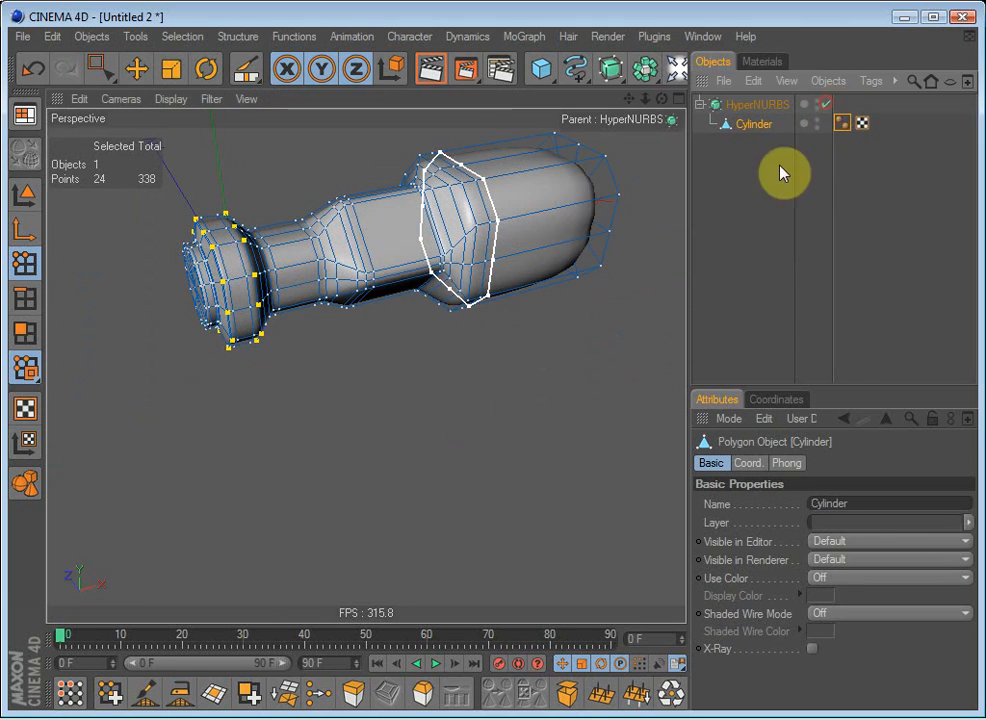
left_click(141, 66)
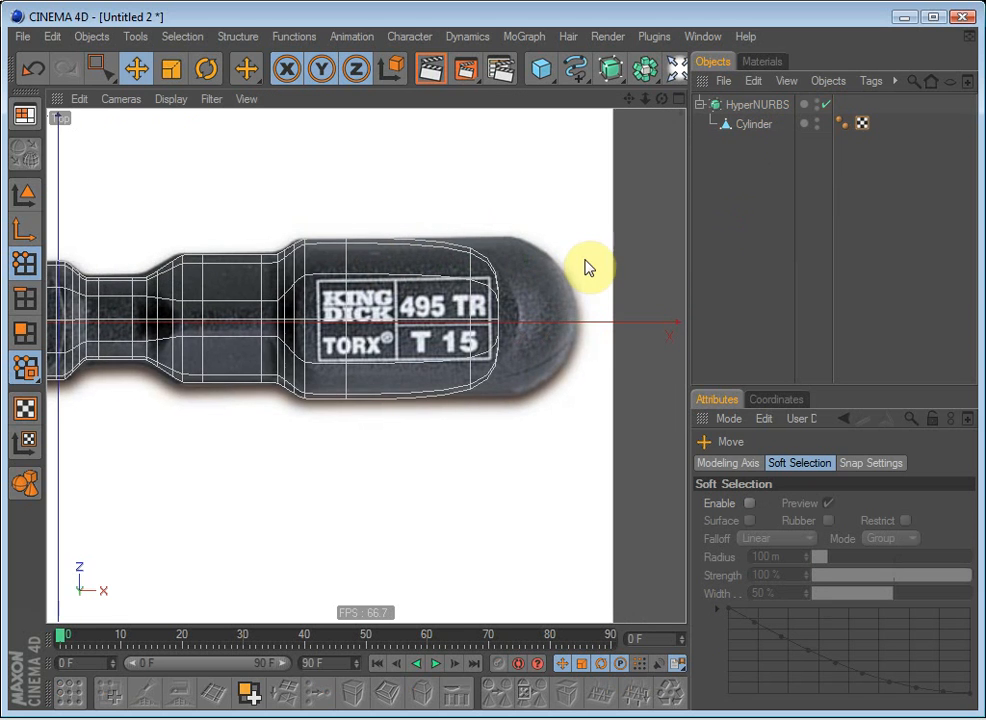
left_click(753, 124)
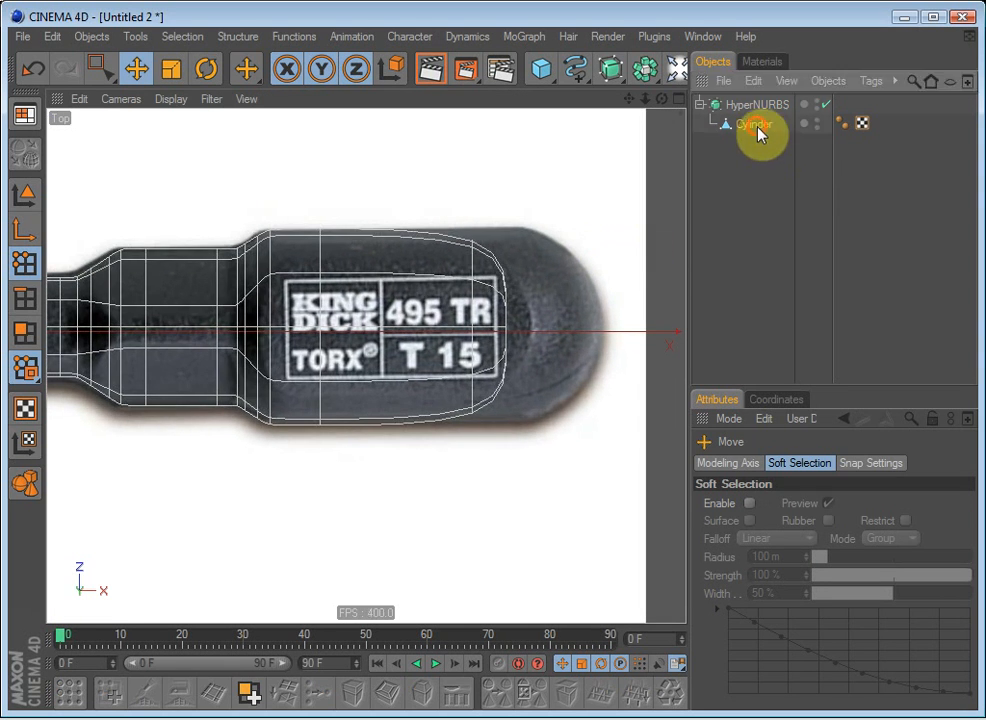